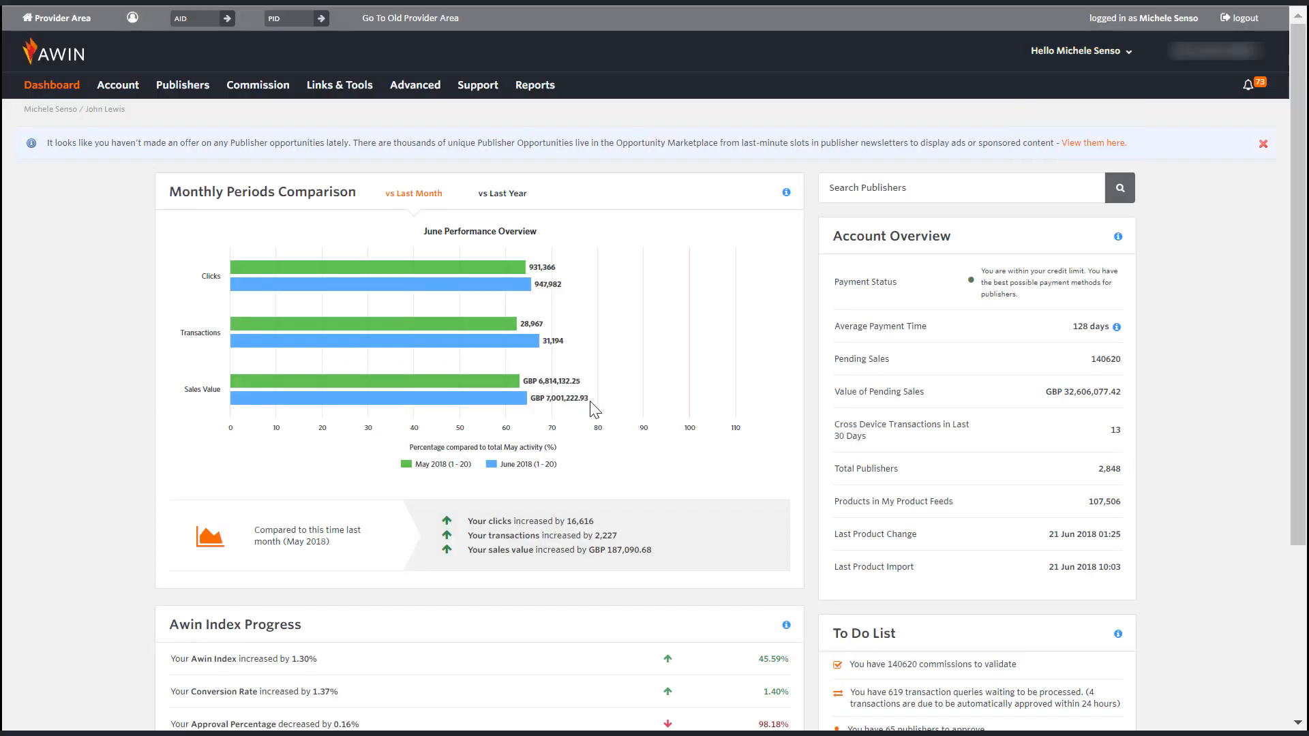
Bring up the Commission menu from the Awin dashboard's top navigation
{"action": "left_click", "coordinate": [258, 86]}
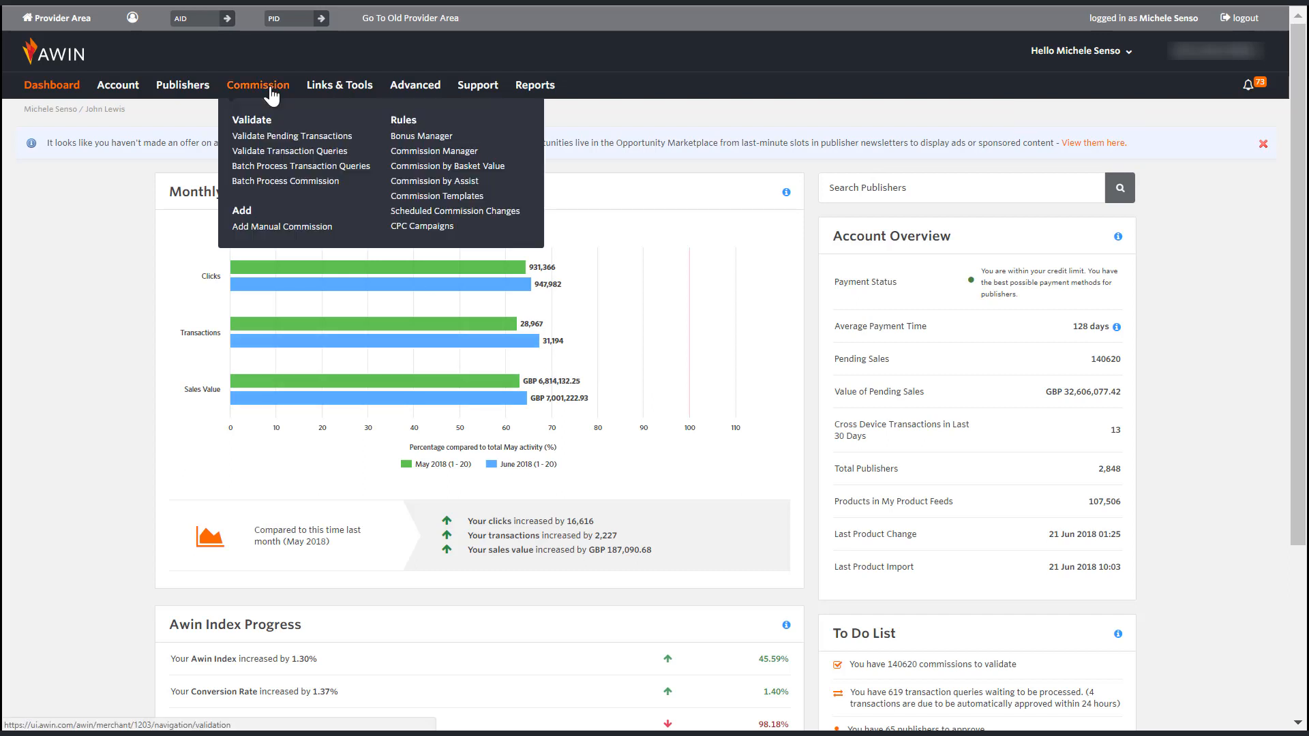
Show the Validate Transaction Queries list of 619 pending queries, leaving the publisher filter unset
{"action": "left_click", "coordinate": [291, 151]}
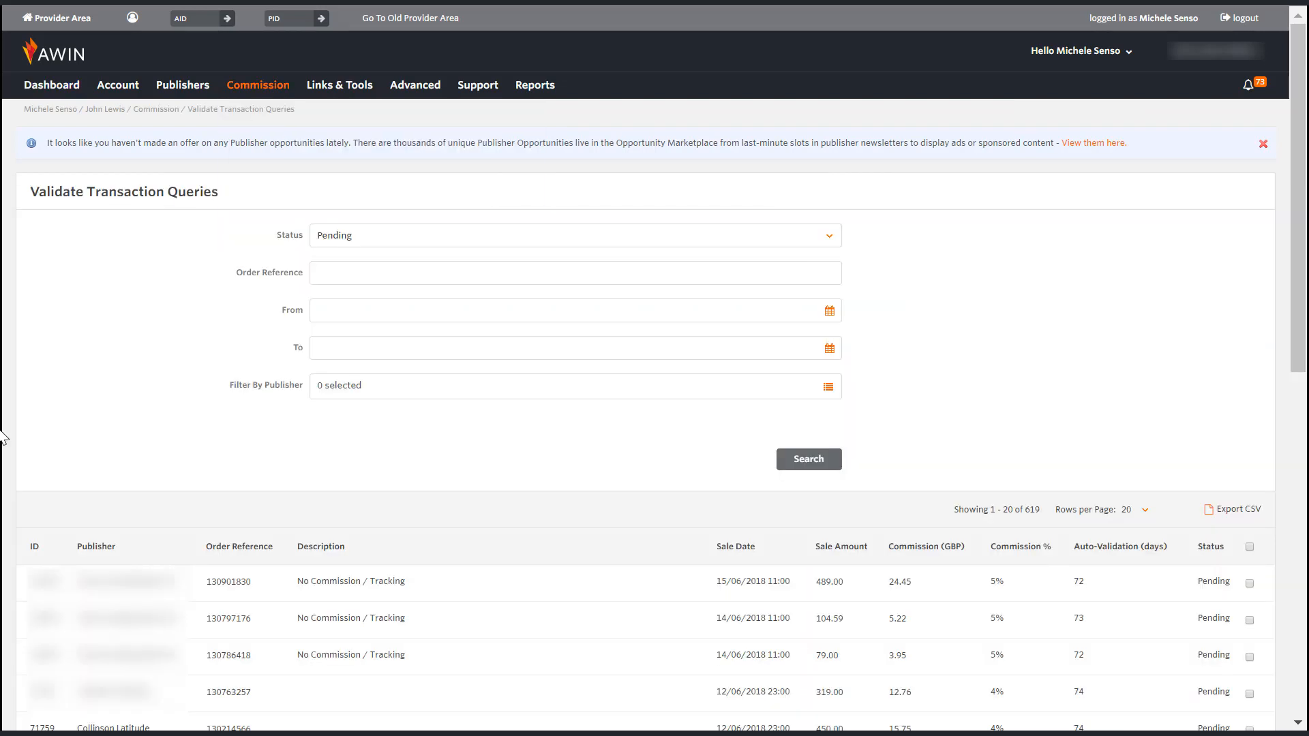
{"action": "mouse_move", "coordinate": [474, 509]}
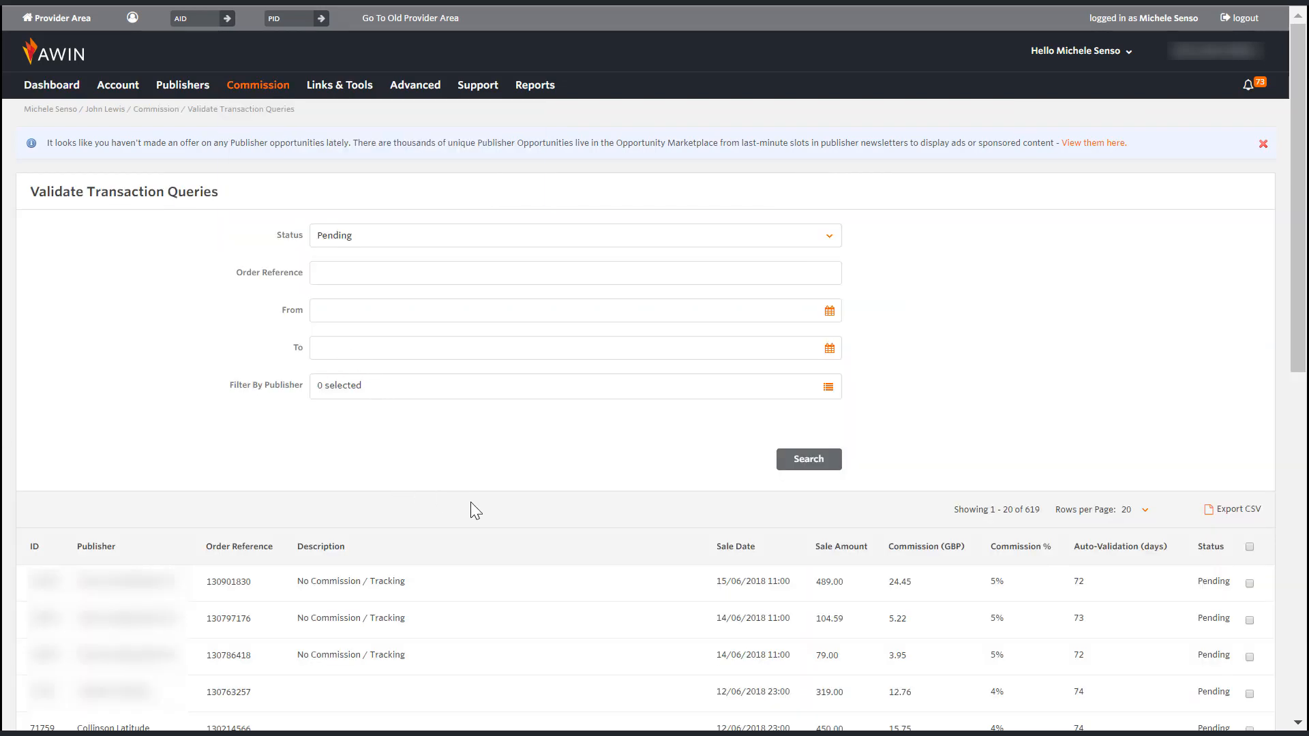
{"action": "scroll", "scroll_direction": "down", "scroll_amount": 3}
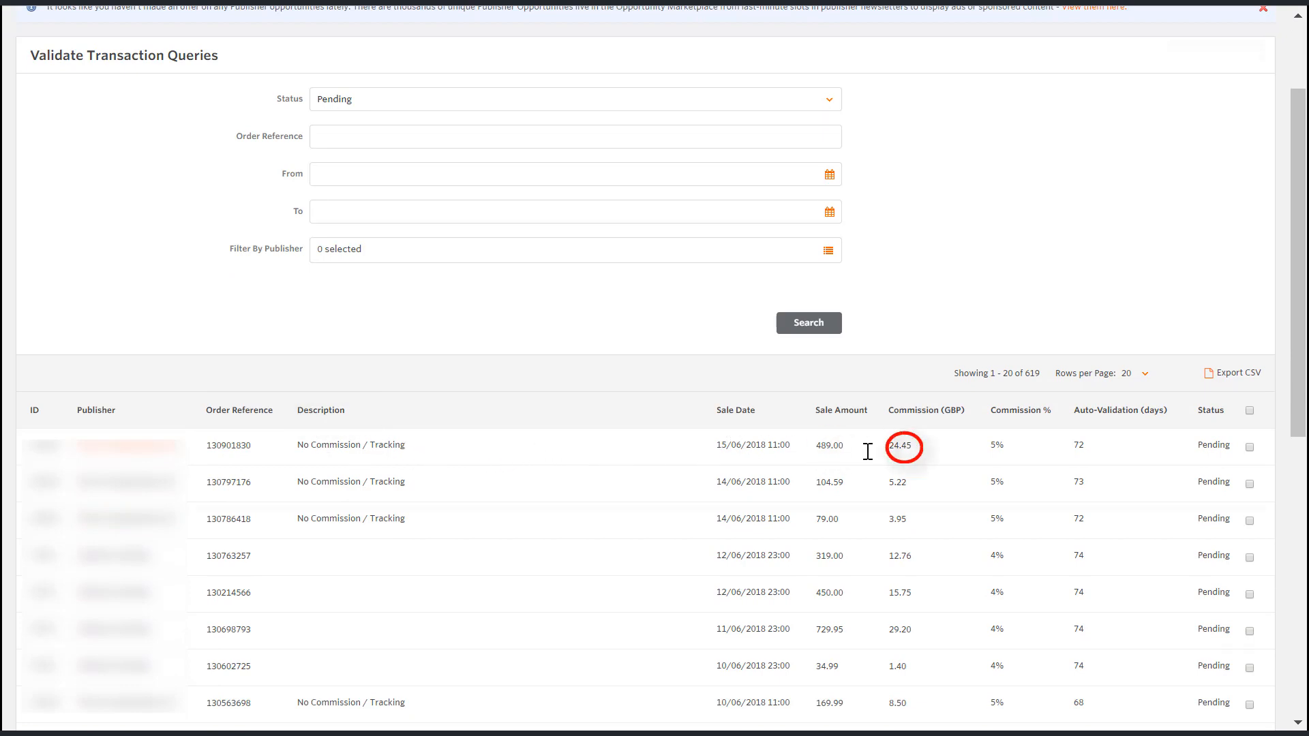
{"action": "left_click", "coordinate": [902, 446]}
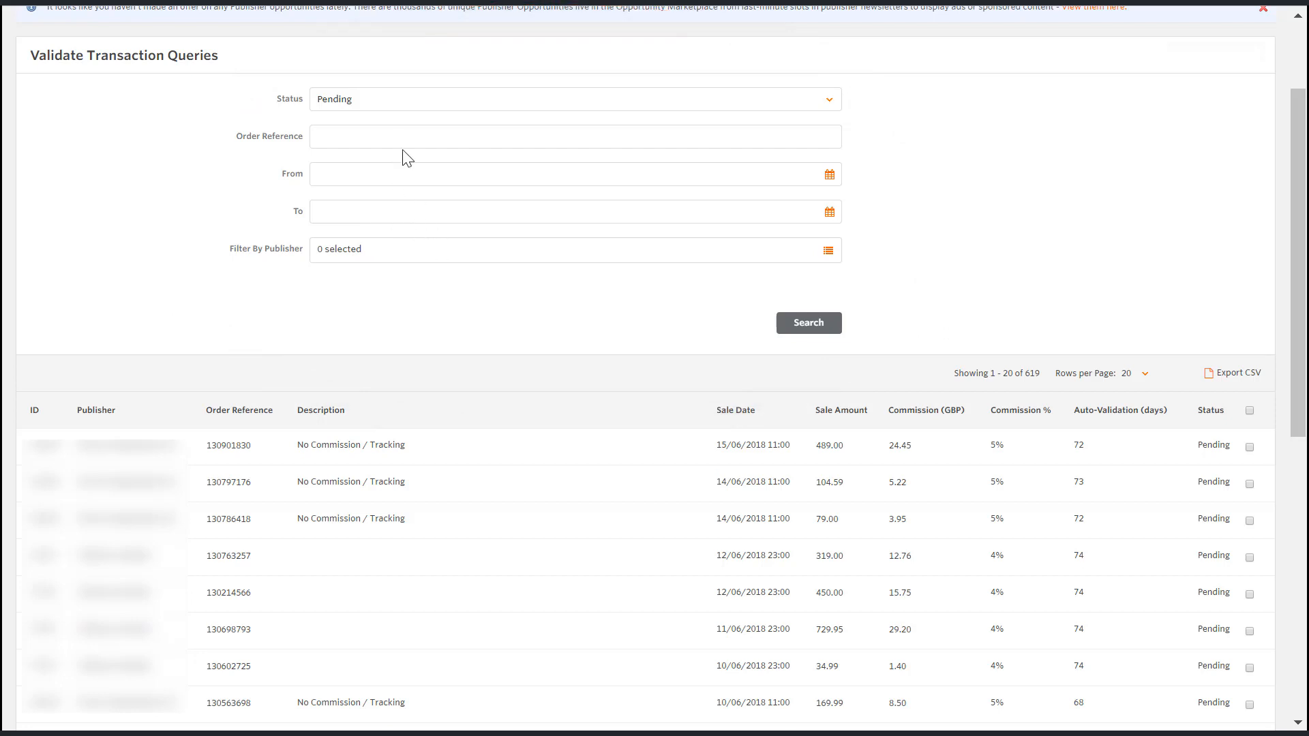
{"action": "mouse_move", "coordinate": [375, 251]}
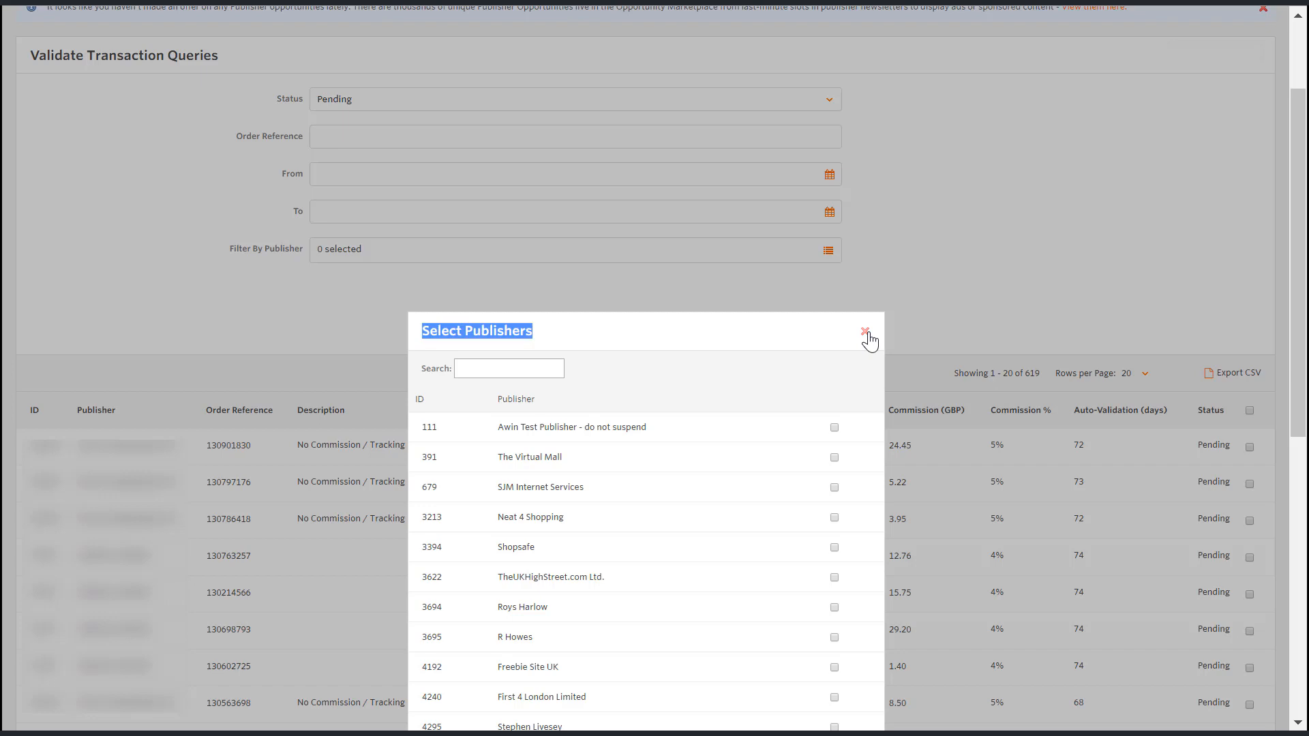
{"action": "left_click", "coordinate": [865, 330]}
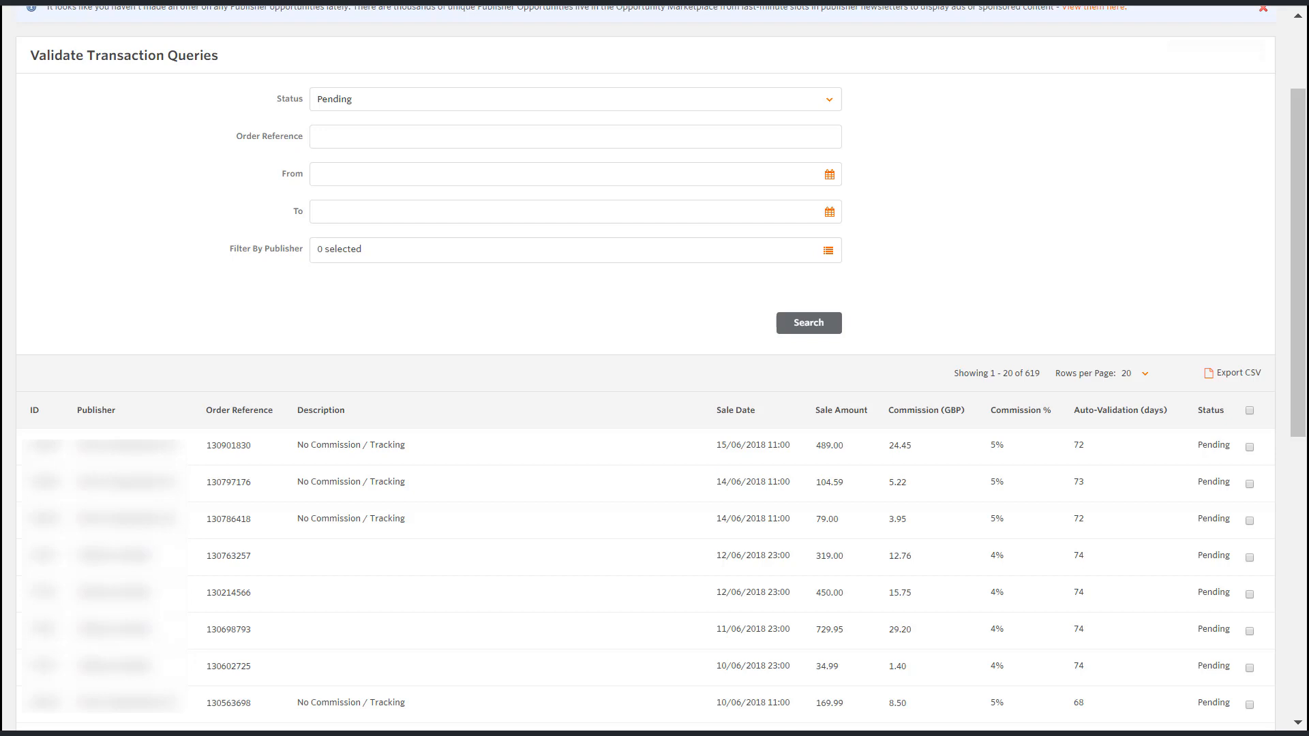
{"action": "mouse_move", "coordinate": [374, 598]}
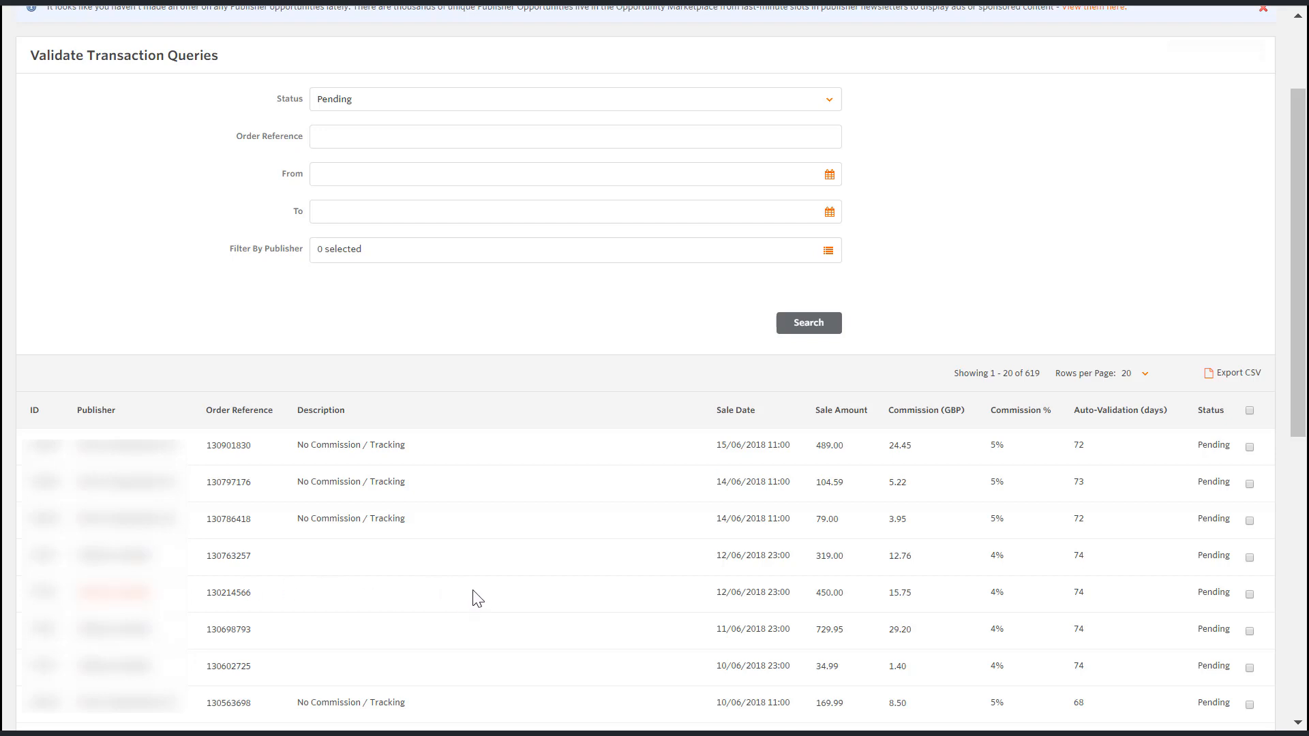
{"action": "mouse_move", "coordinate": [485, 592]}
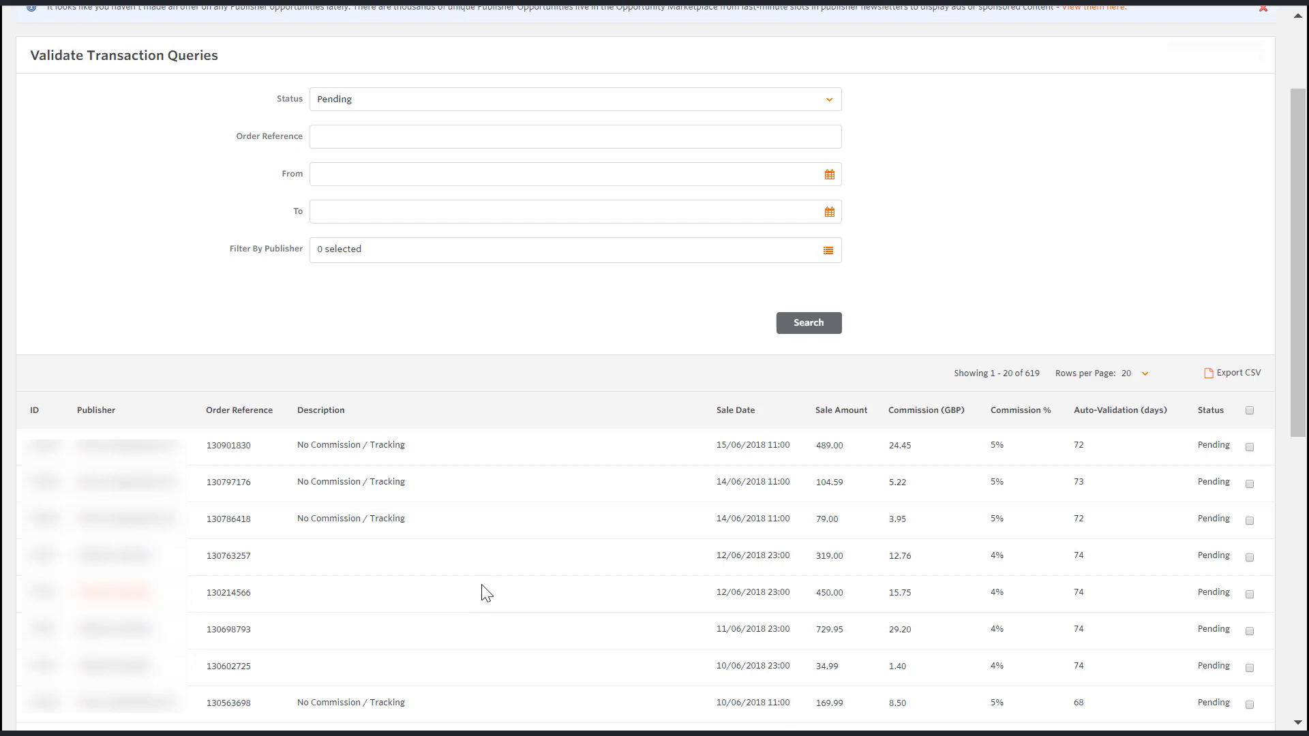
{"action": "mouse_move", "coordinate": [506, 560]}
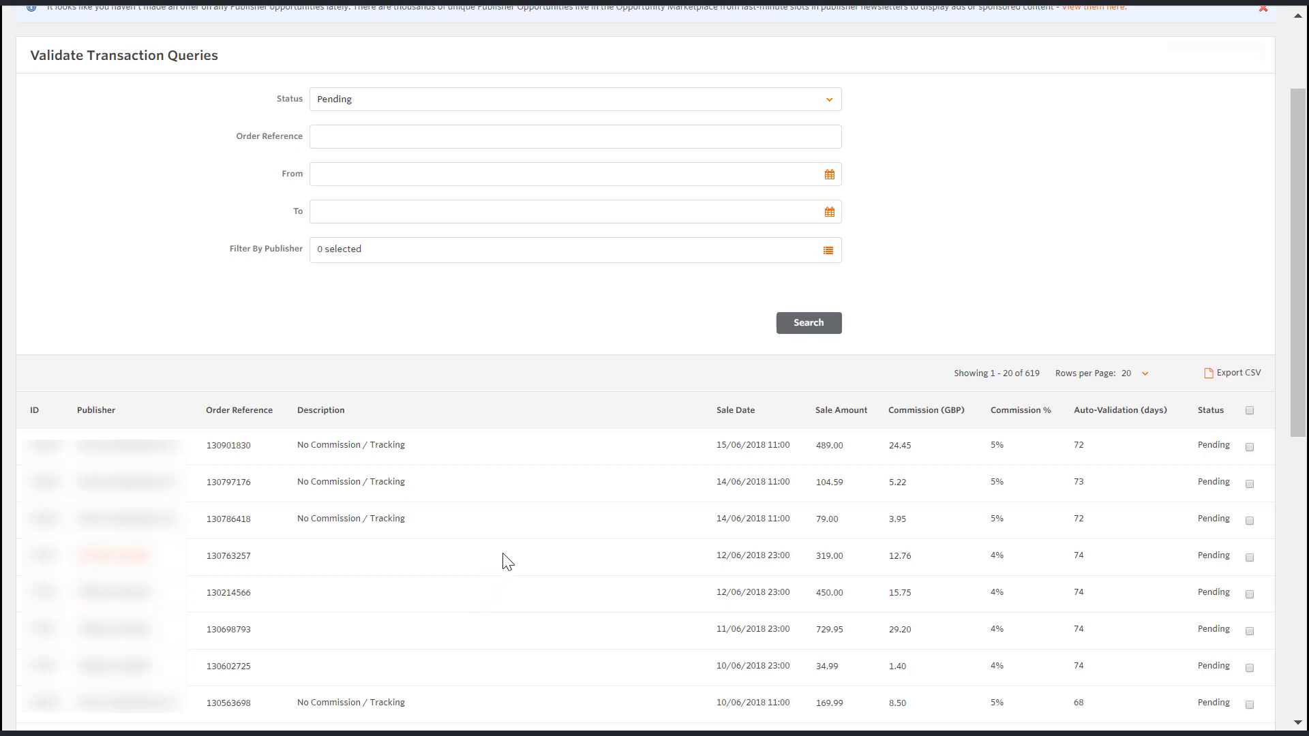
{"action": "mouse_move", "coordinate": [512, 549]}
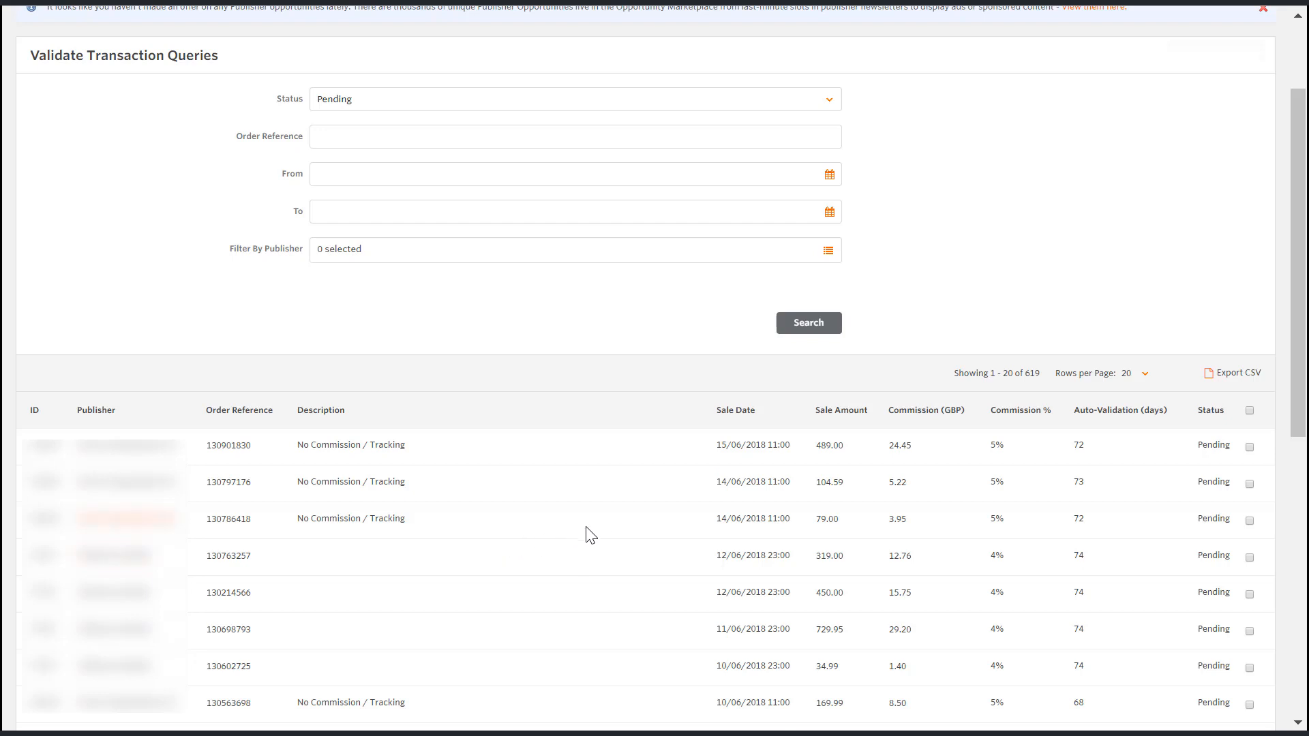
{"action": "mouse_move", "coordinate": [601, 529]}
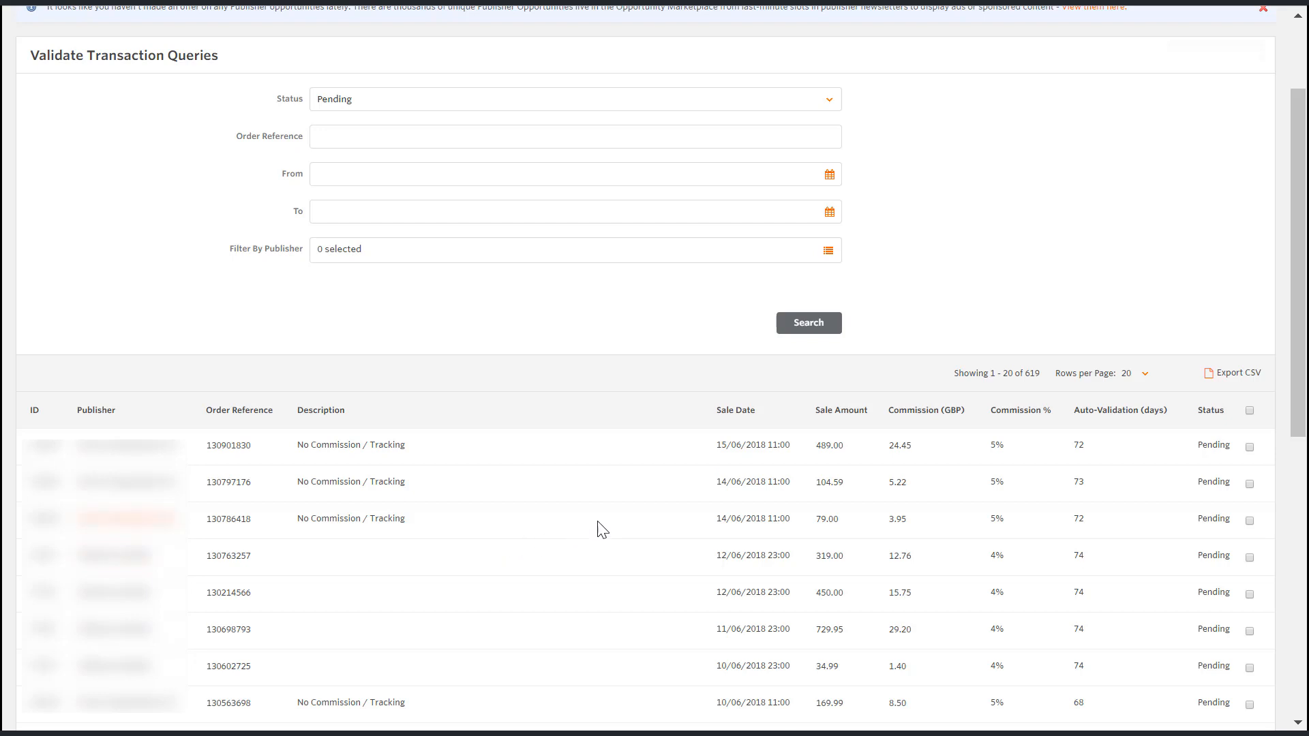
{"action": "mouse_move", "coordinate": [594, 530]}
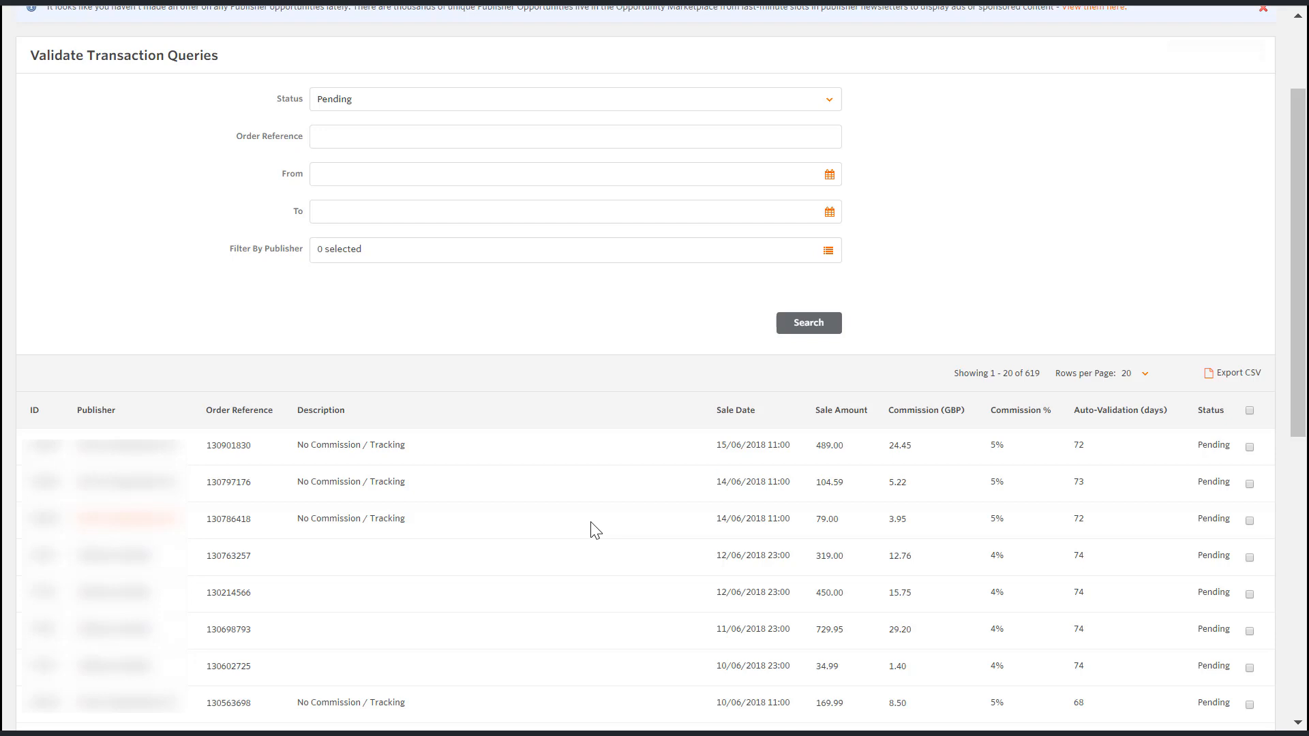
{"action": "mouse_move", "coordinate": [640, 517]}
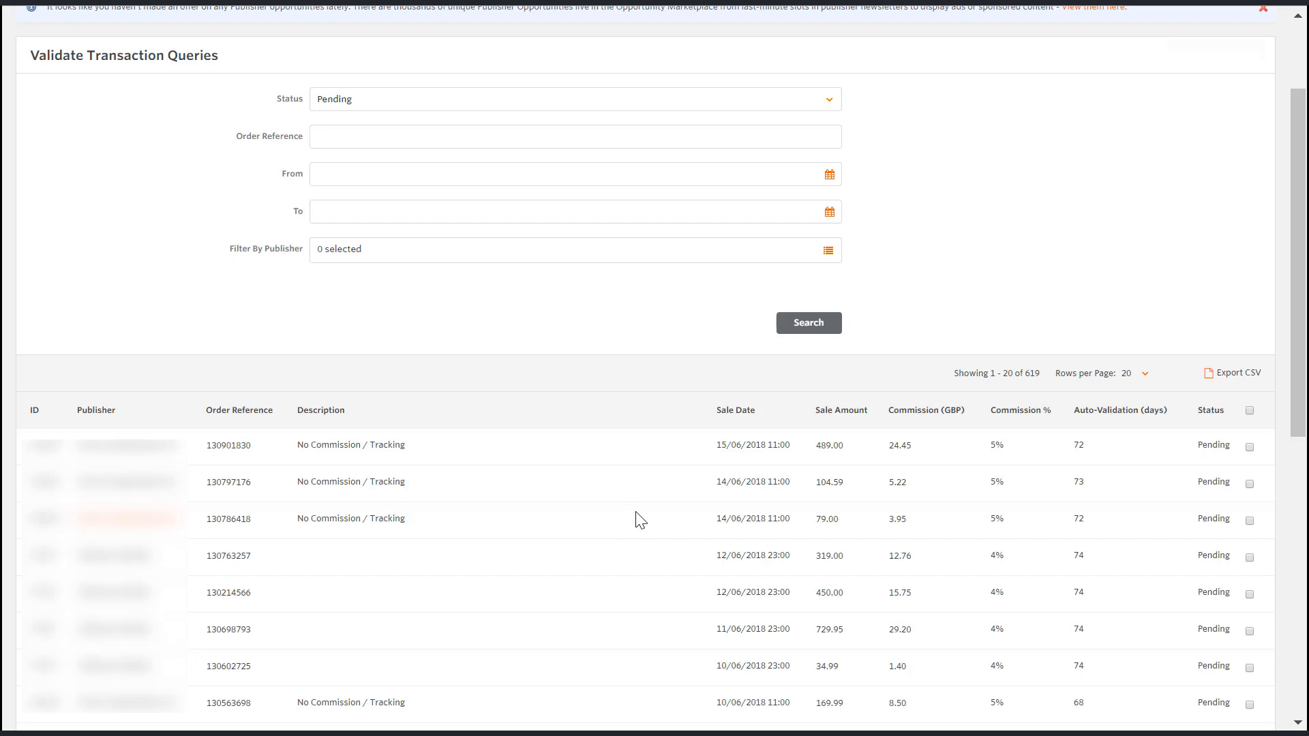
{"action": "mouse_move", "coordinate": [692, 504]}
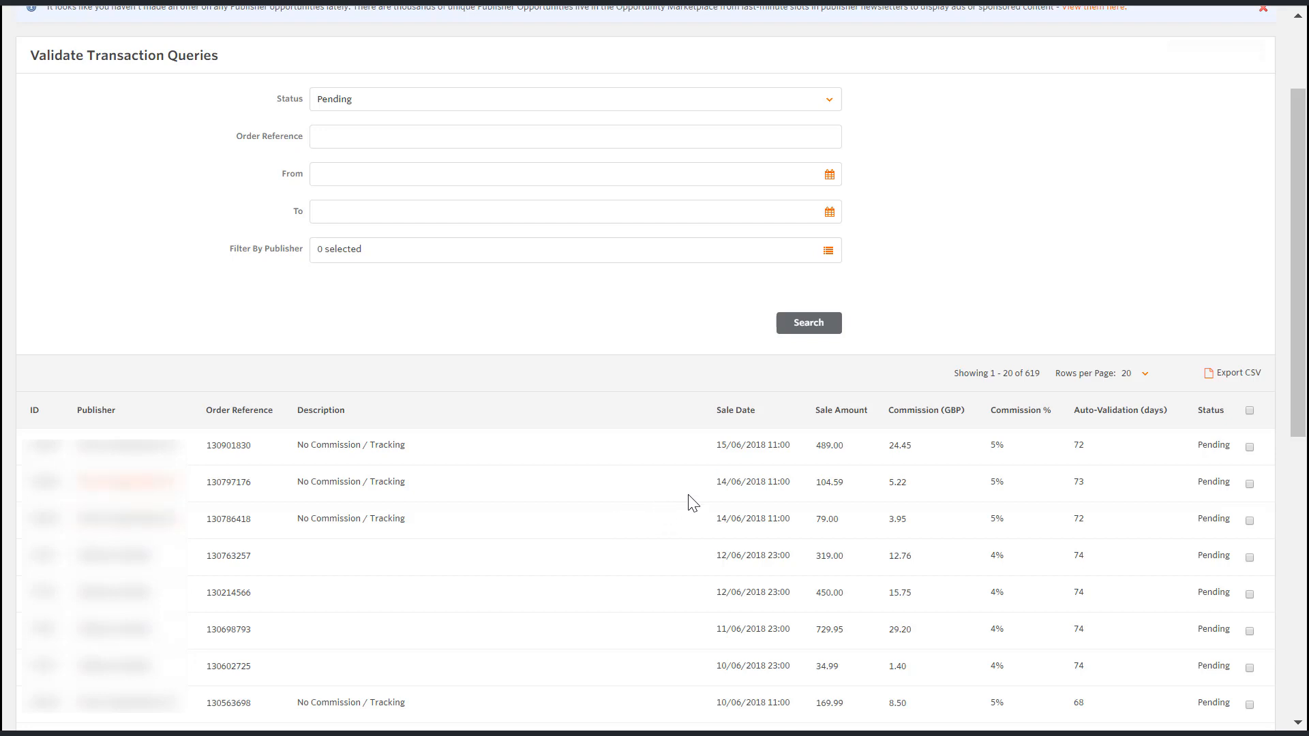
{"action": "mouse_move", "coordinate": [721, 467]}
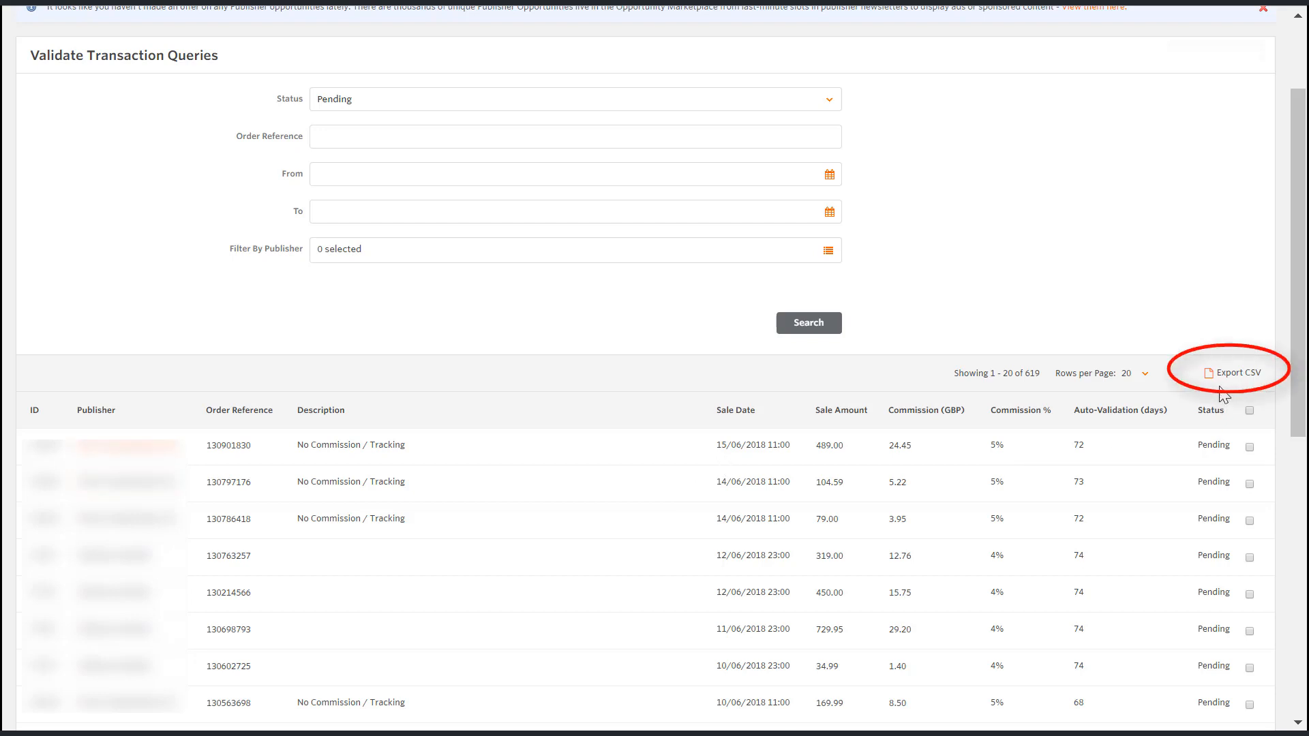
Export the pending transaction queries to a CSV file for Excel
{"action": "left_click", "coordinate": [1232, 373]}
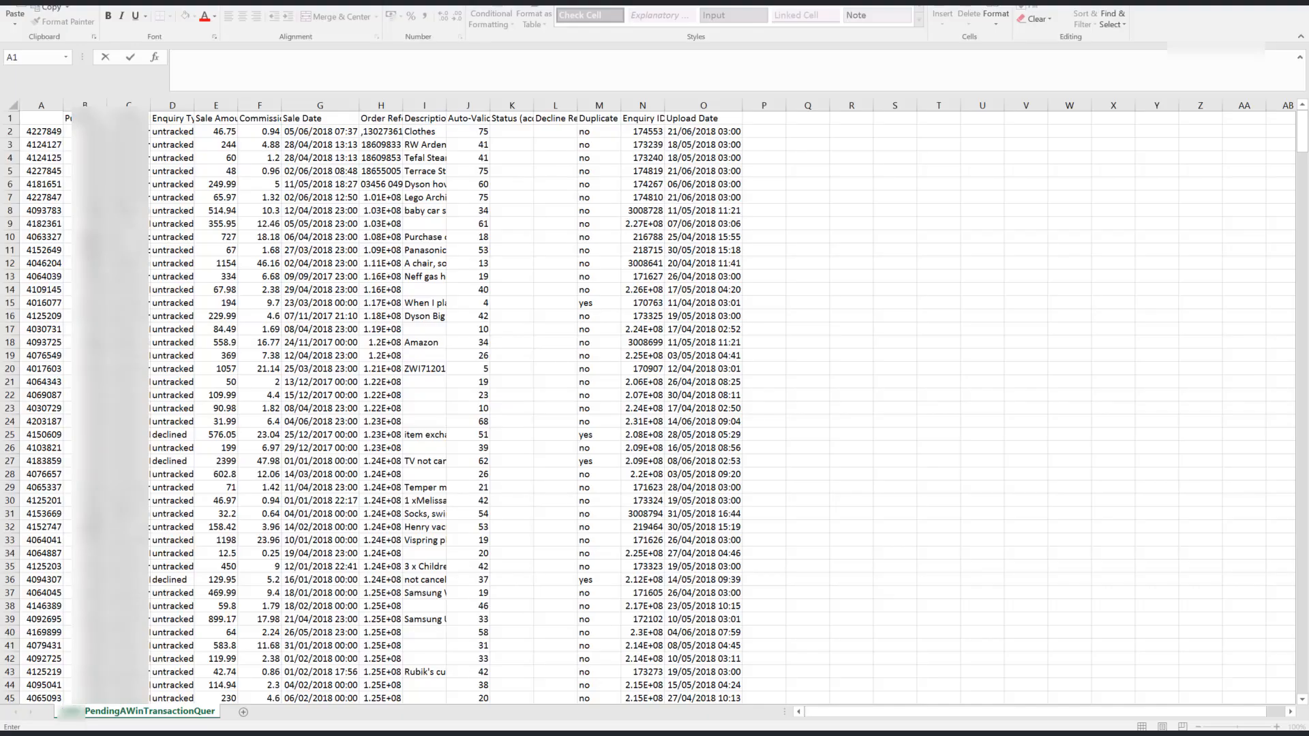
{"action": "mouse_move", "coordinate": [157, 316]}
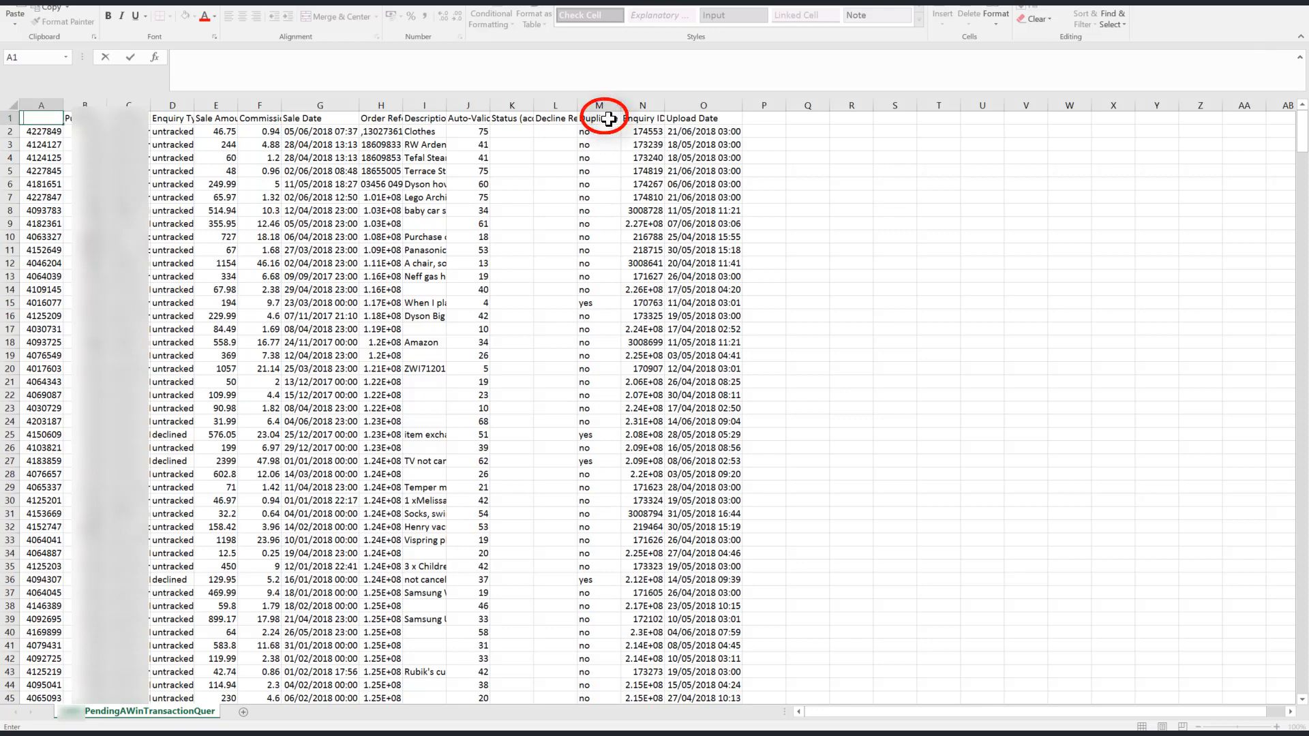
{"action": "left_click", "coordinate": [599, 118]}
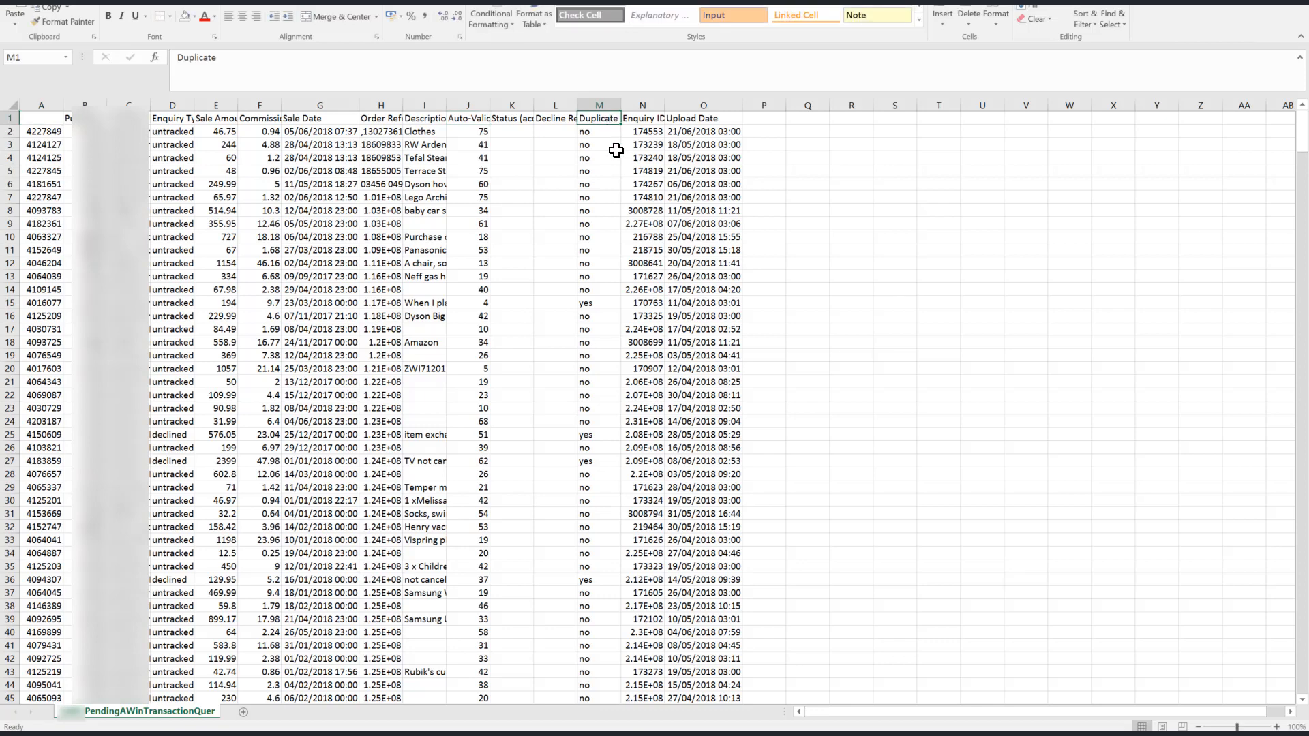
{"action": "mouse_move", "coordinate": [598, 240]}
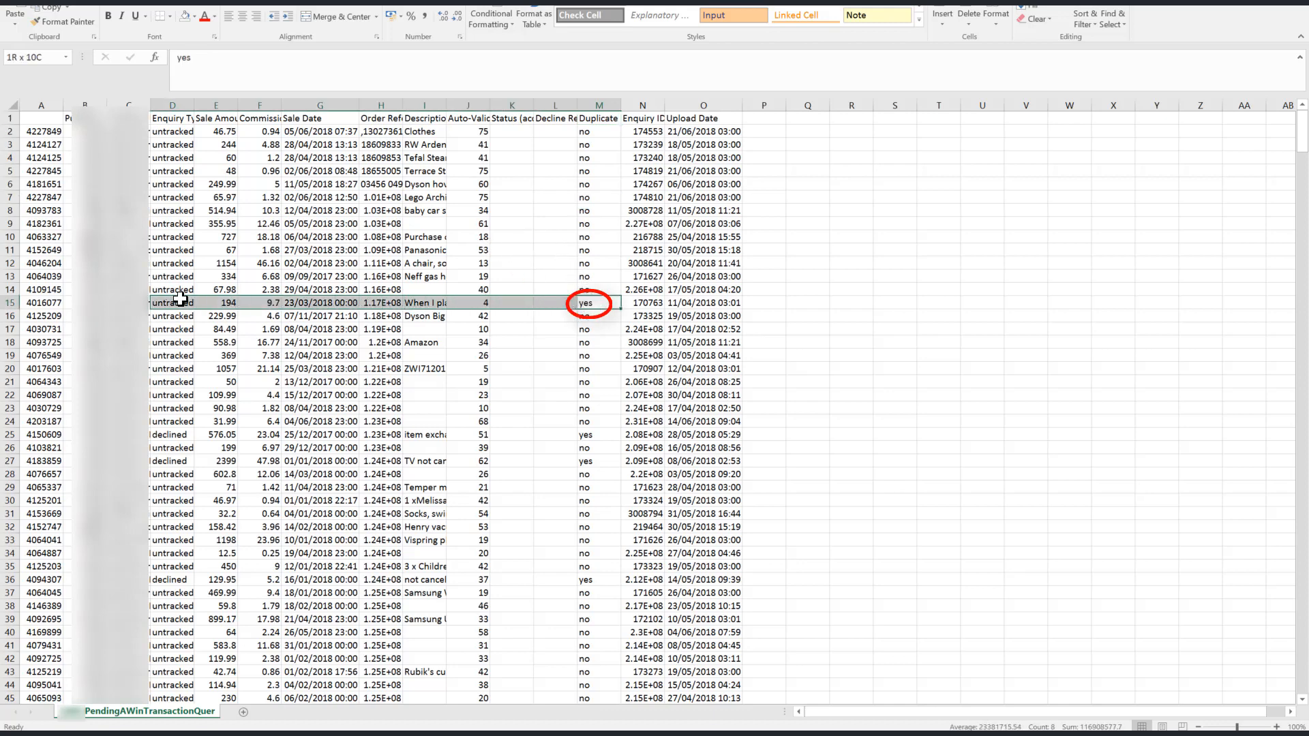
{"action": "left_click", "coordinate": [590, 303]}
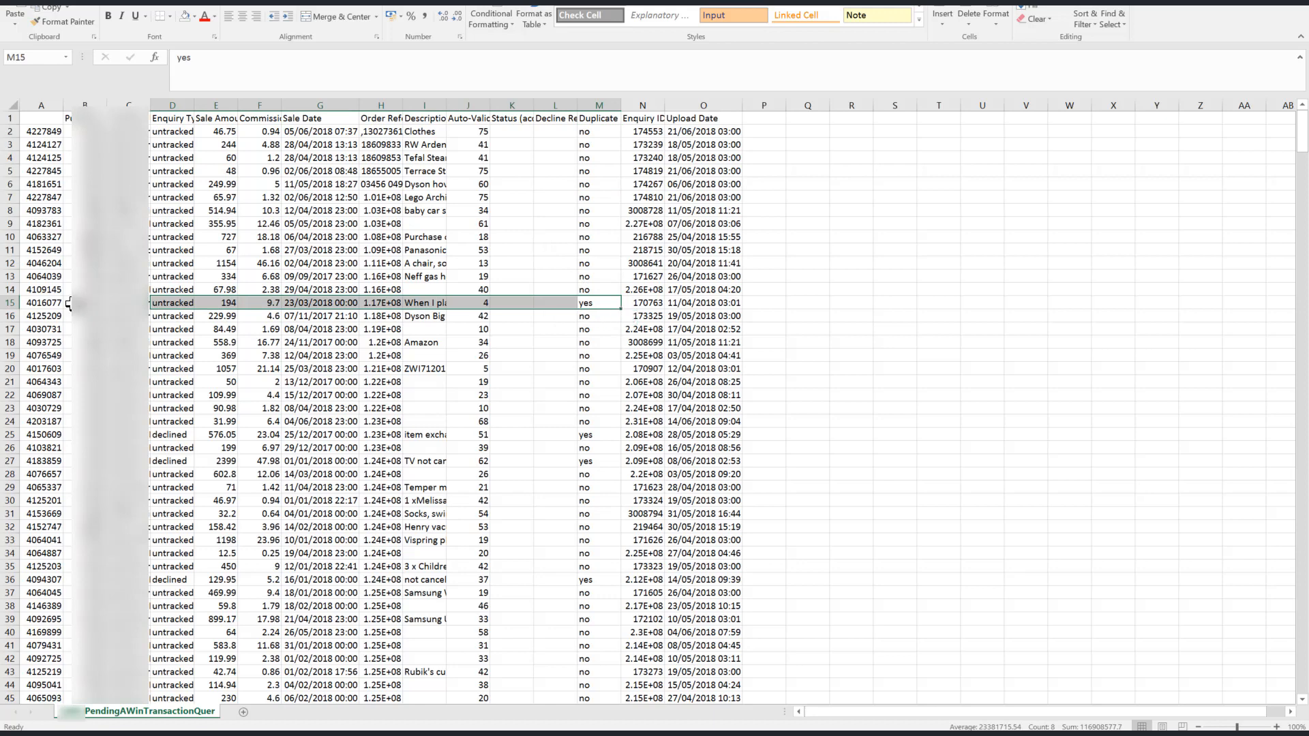
{"action": "left_click", "coordinate": [41, 322]}
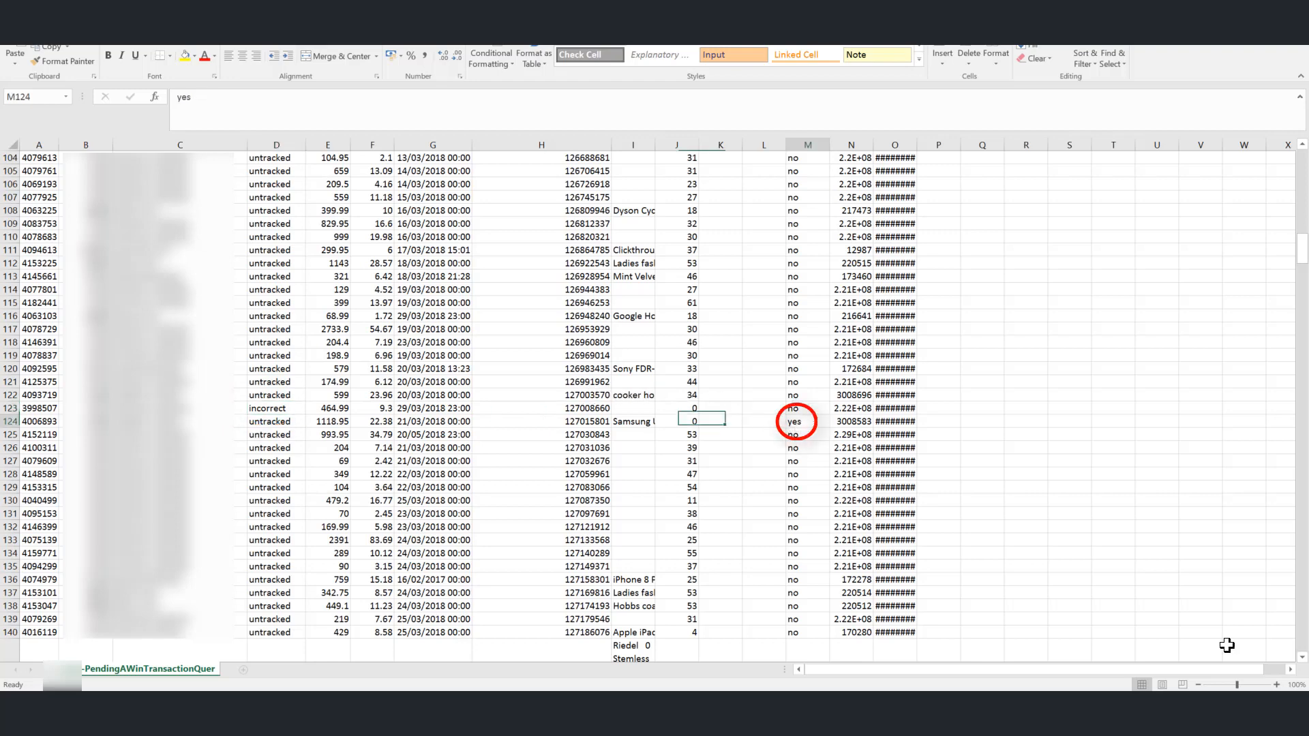
From Reports, show the year-to-date Transactions report with its CSV and Excel export choices
{"action": "left_click", "coordinate": [796, 421]}
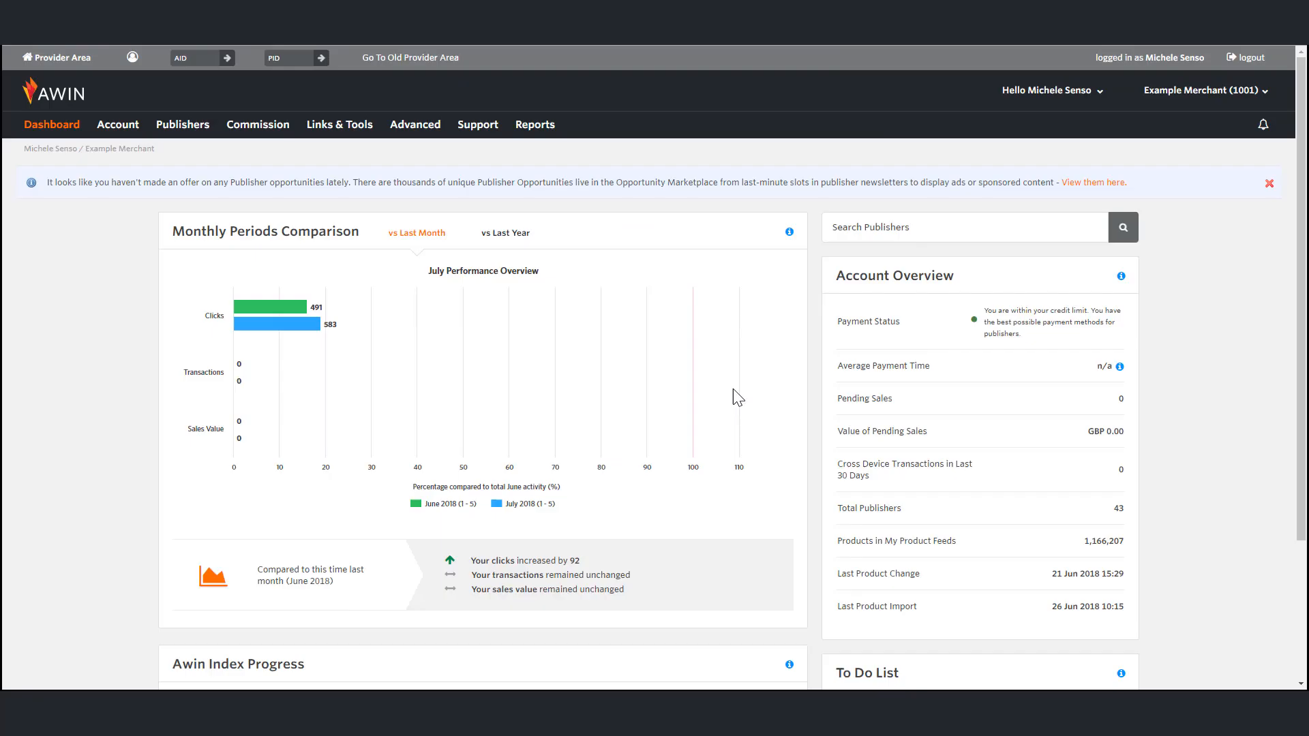
{"action": "left_click", "coordinate": [535, 124]}
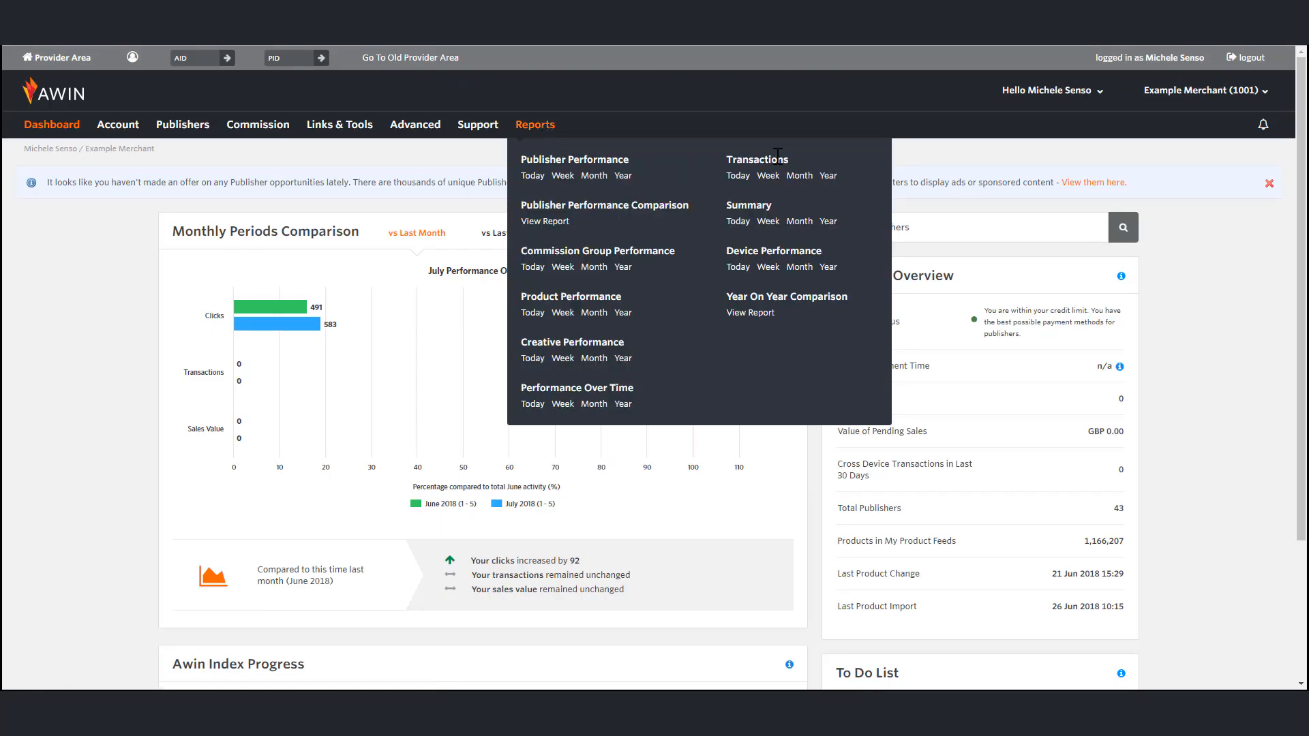
{"action": "left_click", "coordinate": [830, 176]}
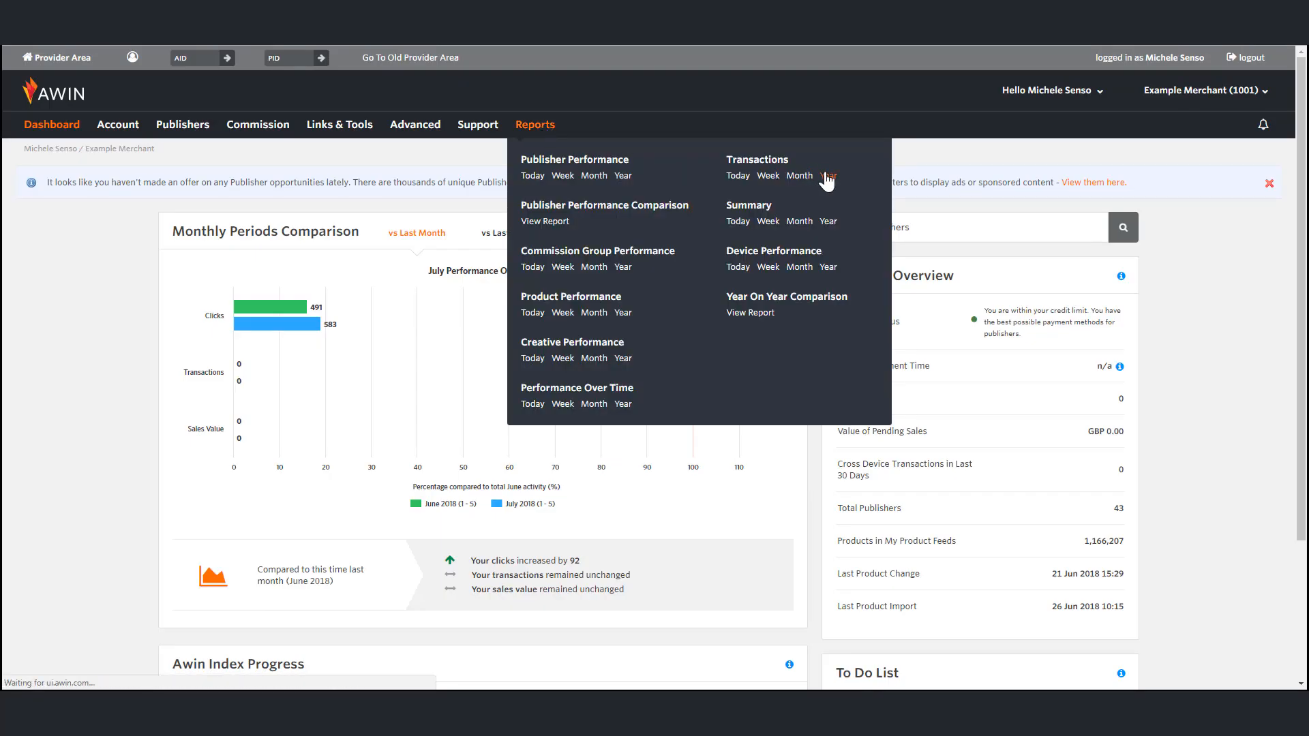
{"action": "left_click", "coordinate": [829, 175]}
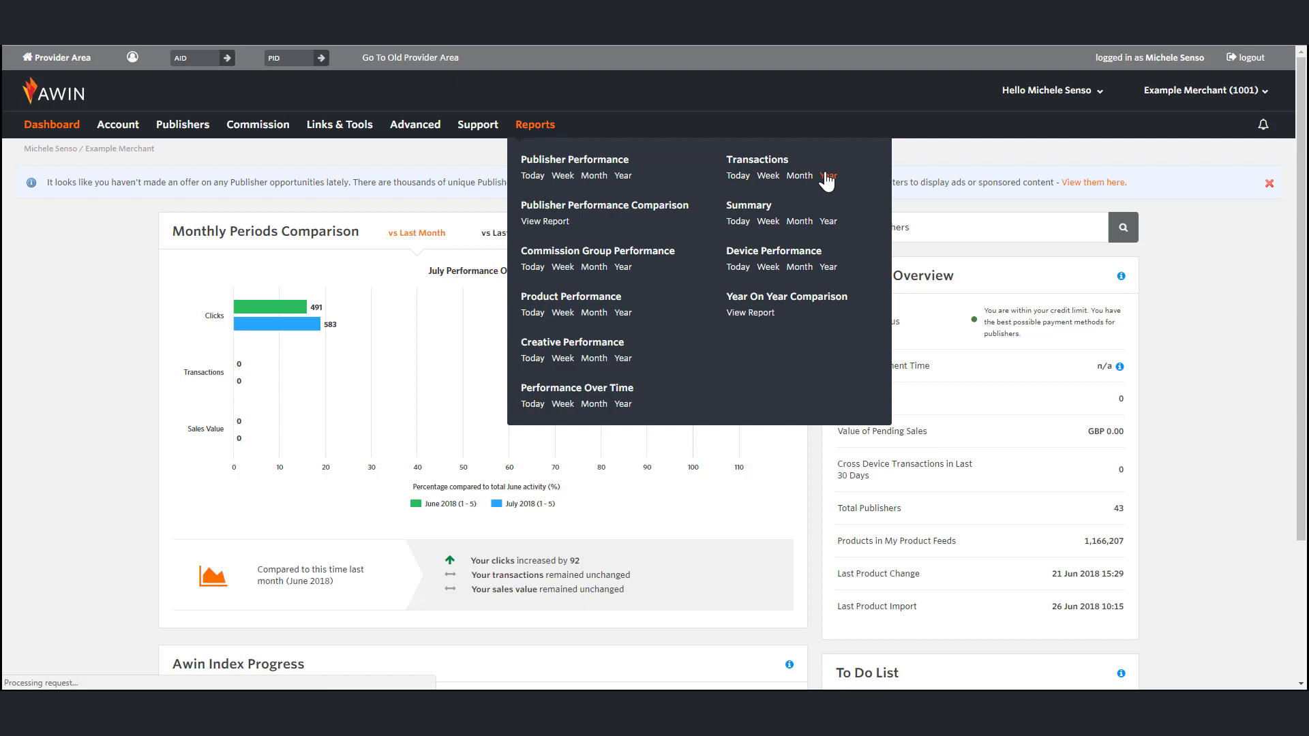
{"action": "left_click", "coordinate": [829, 176]}
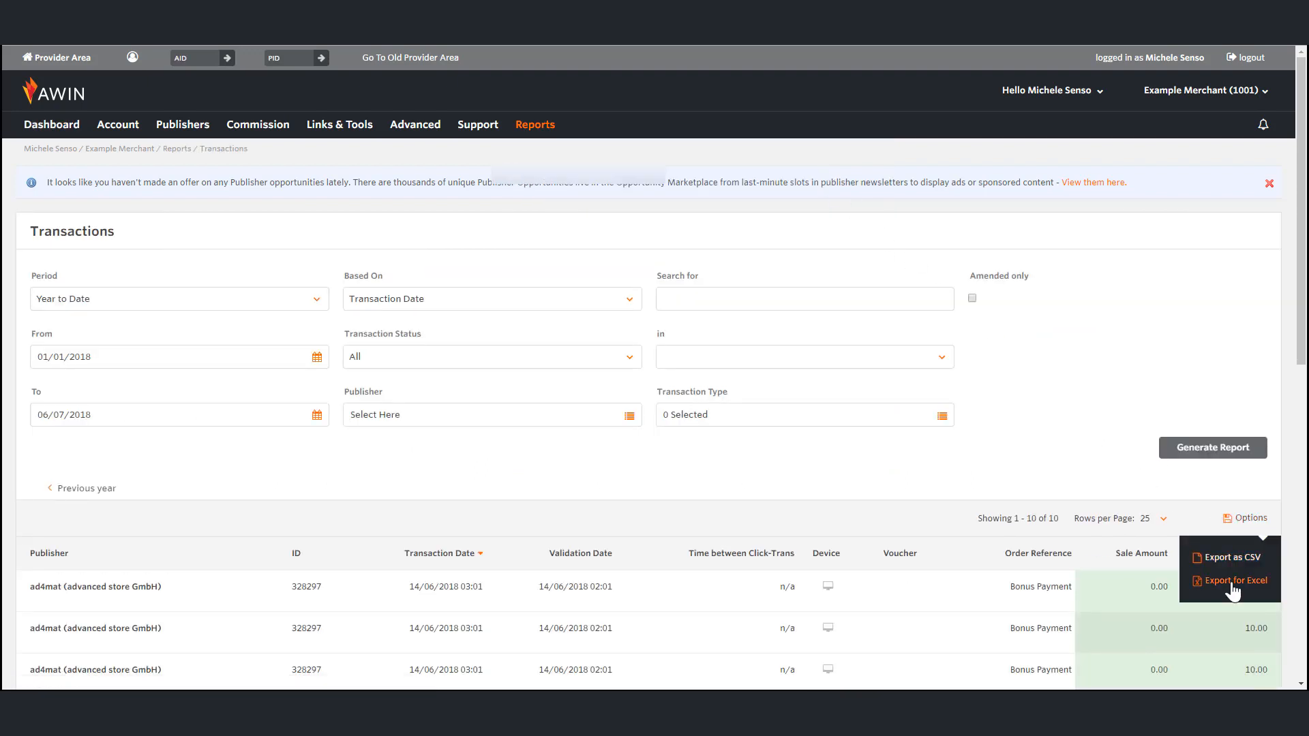
Export the Transactions report to Excel and check the 464.99 sale's 9.3 commission
{"action": "left_click", "coordinate": [1231, 580]}
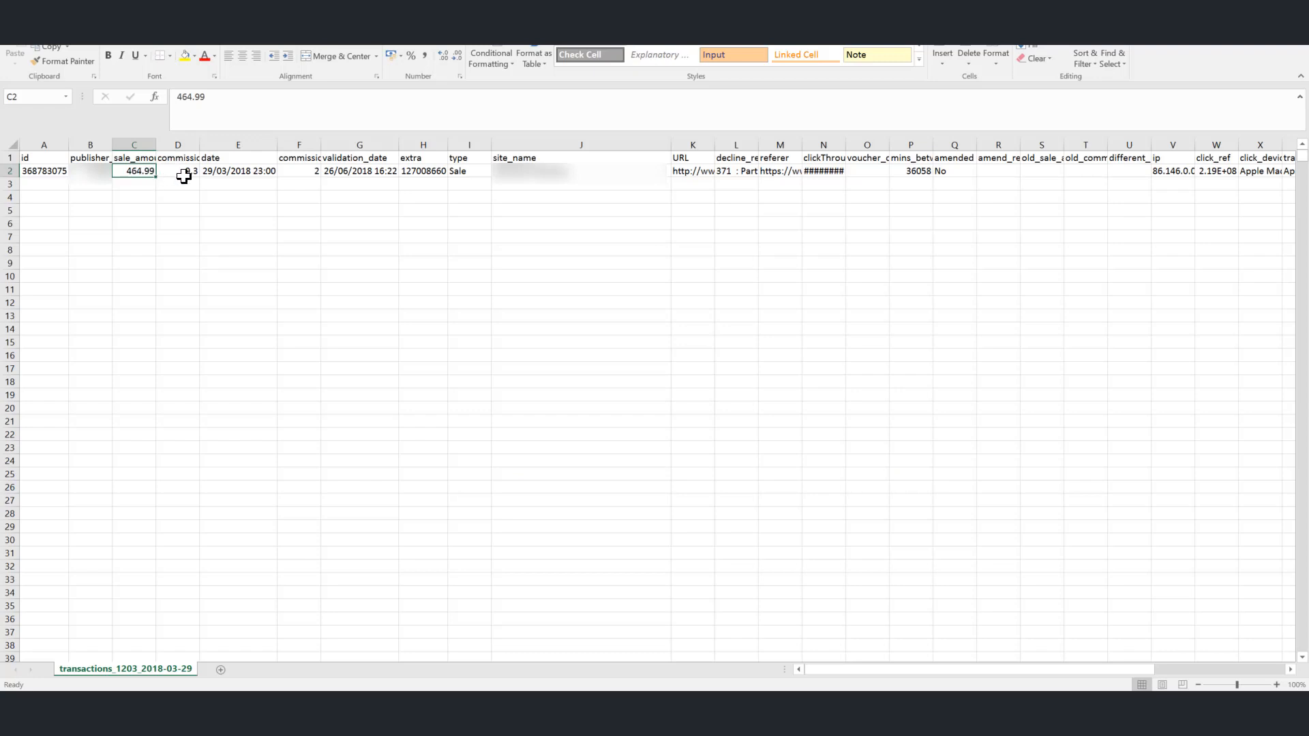
{"action": "left_click", "coordinate": [178, 171]}
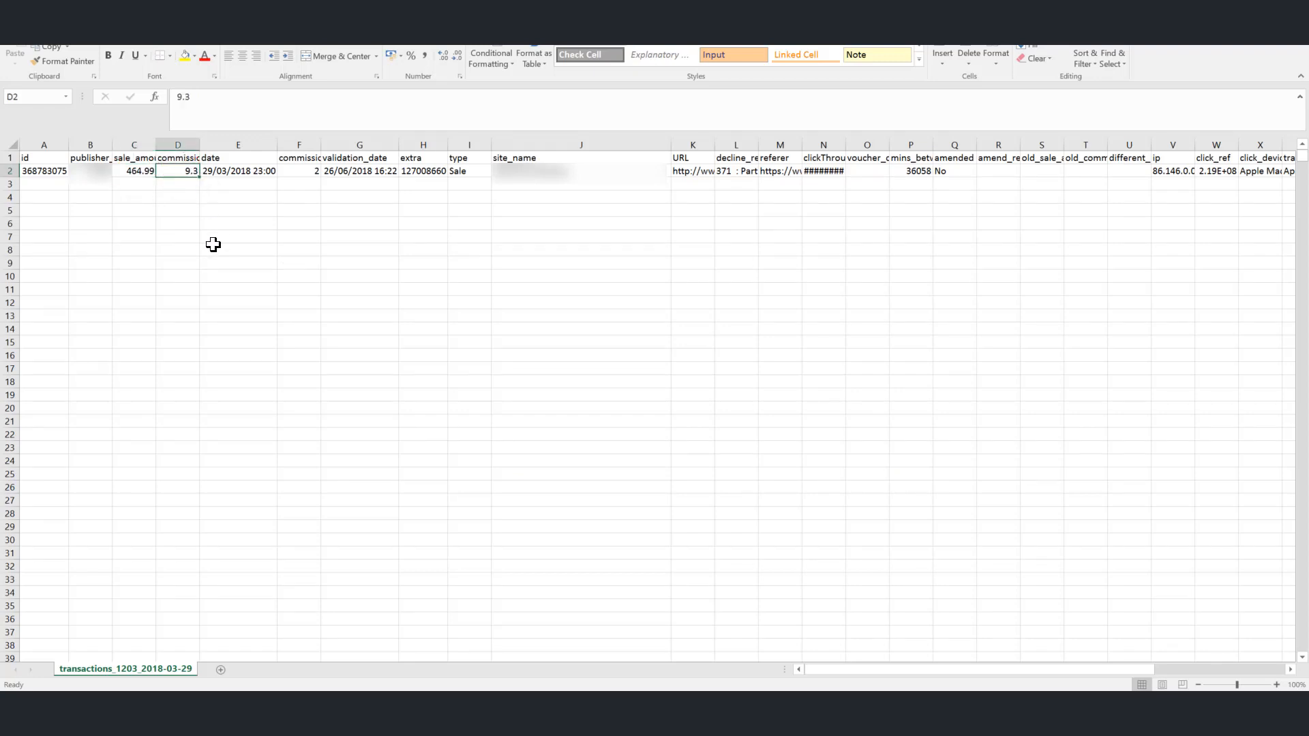
{"action": "mouse_move", "coordinate": [1271, 360]}
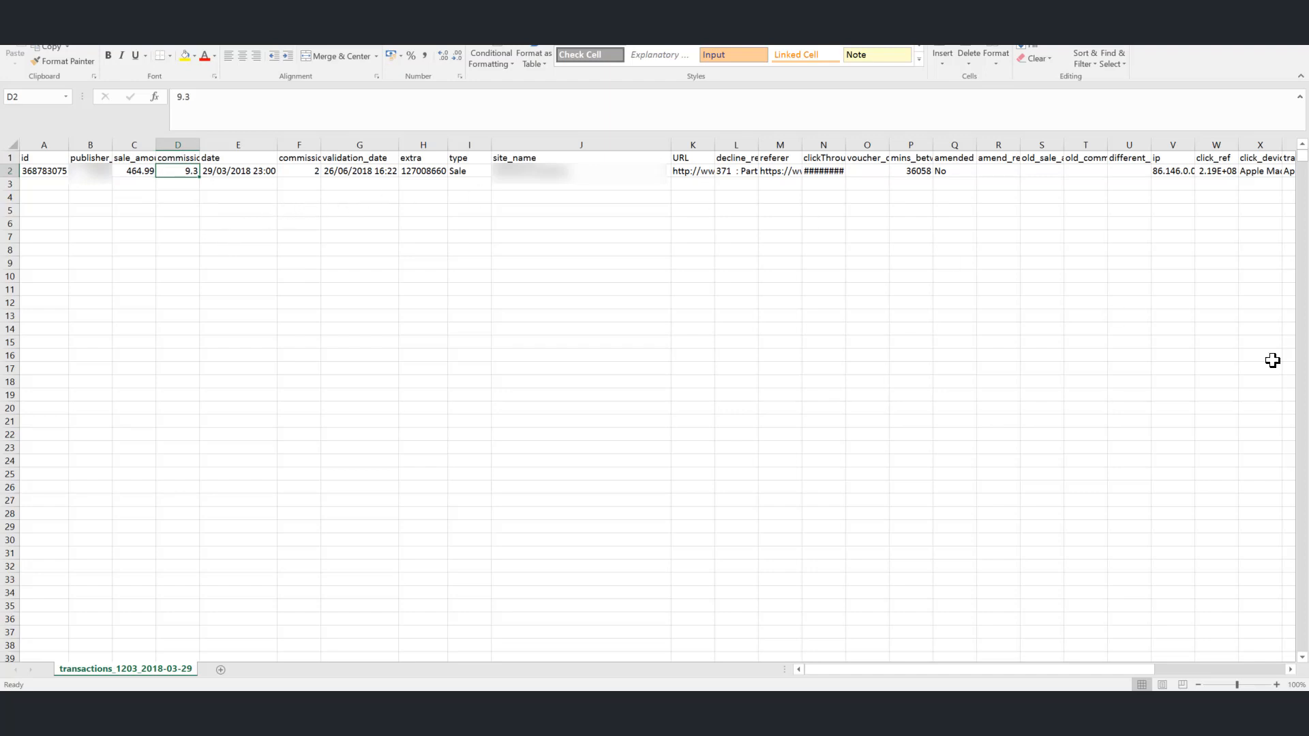